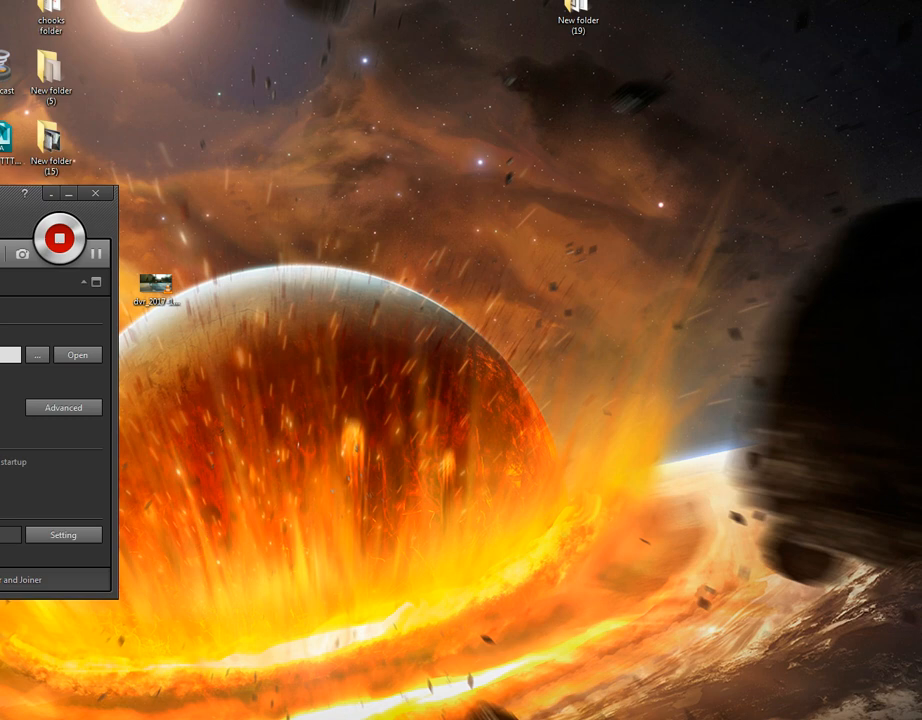
- Drag the Bandicam window about 35 pixels down and to the right
drag(50, 192, 85, 227)
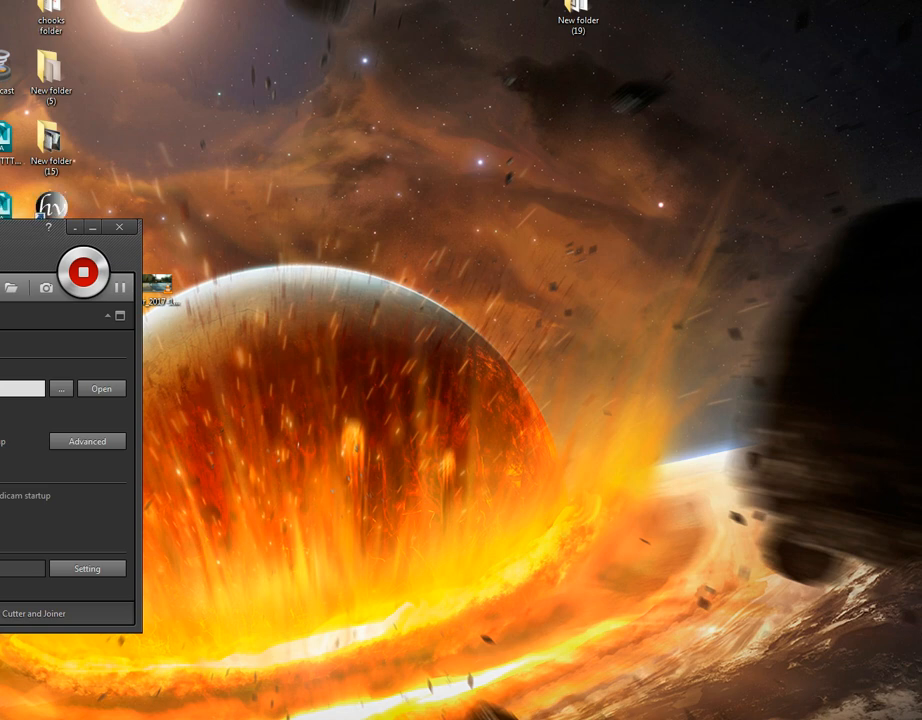
mouse_move(121, 288)
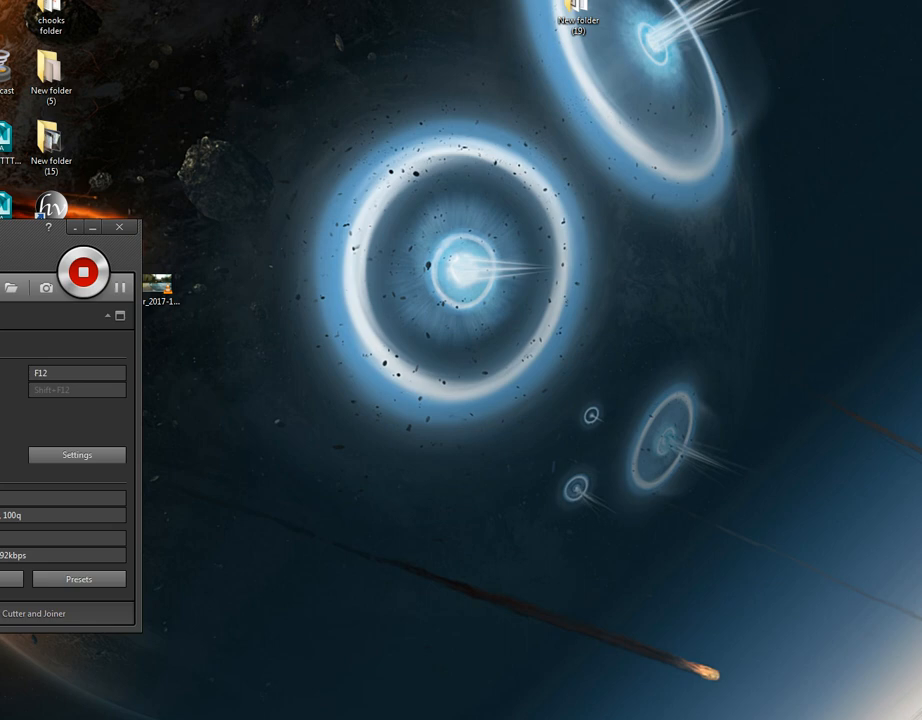
mouse_move(83, 271)
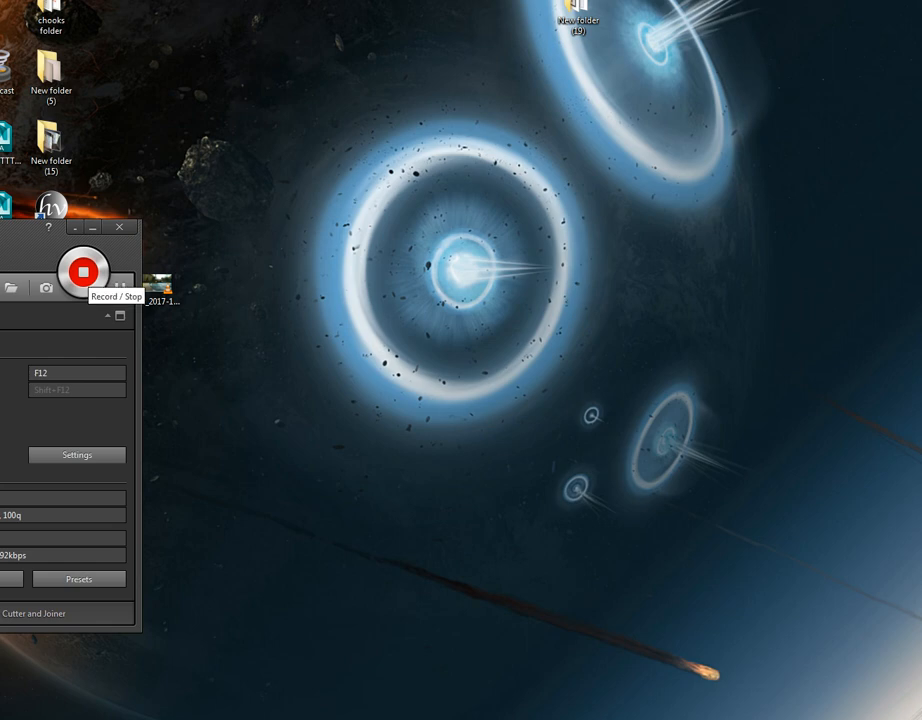
- Hit the red Record/Stop button to end the running screen recording
click(83, 272)
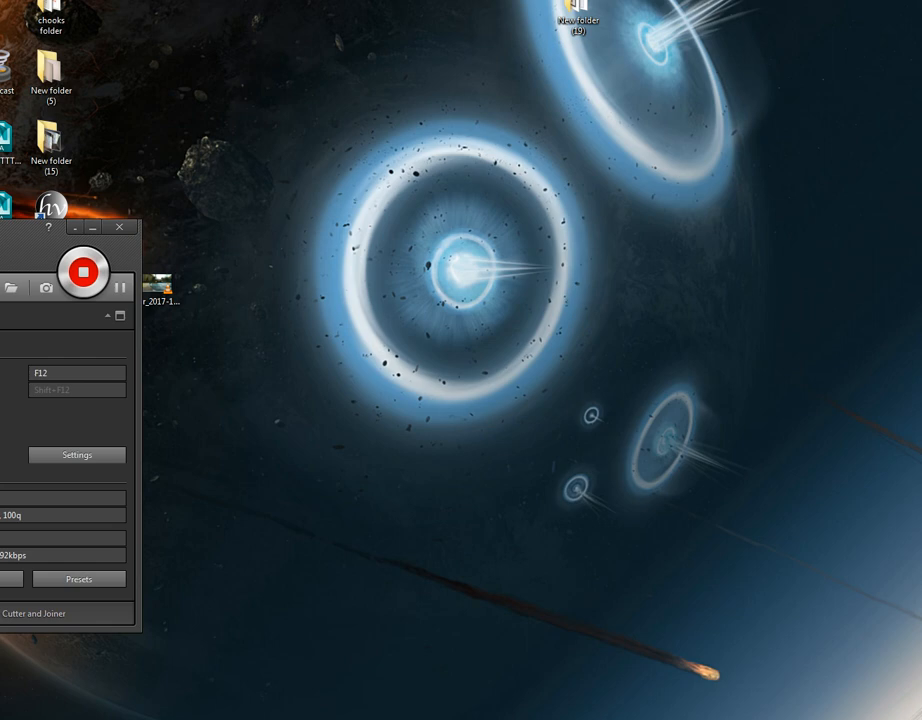